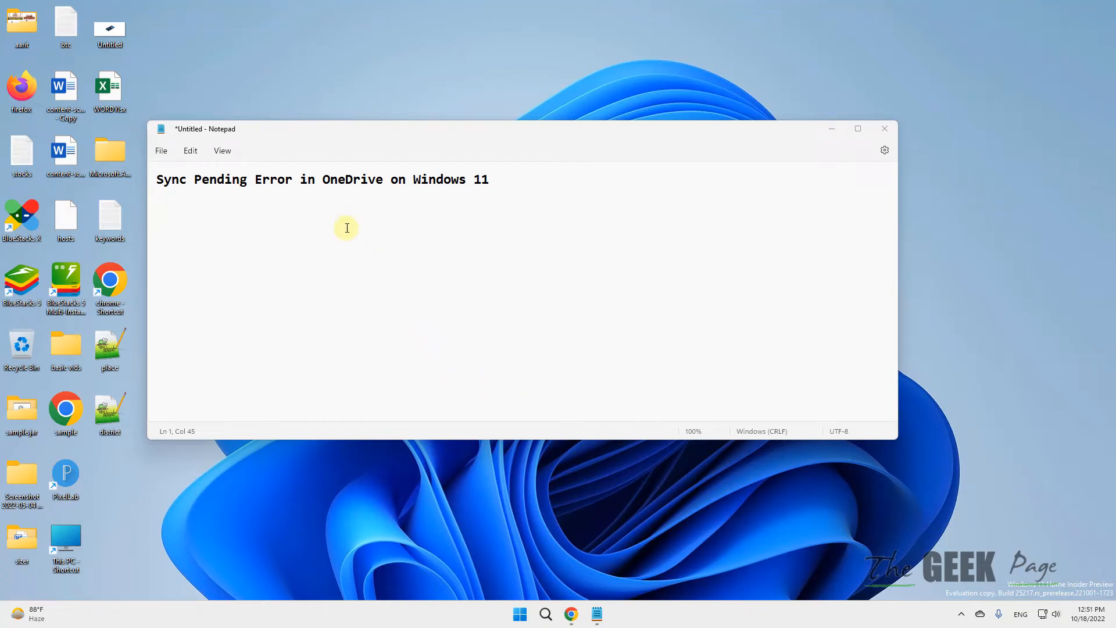
pyautogui.moveTo(822, 133)
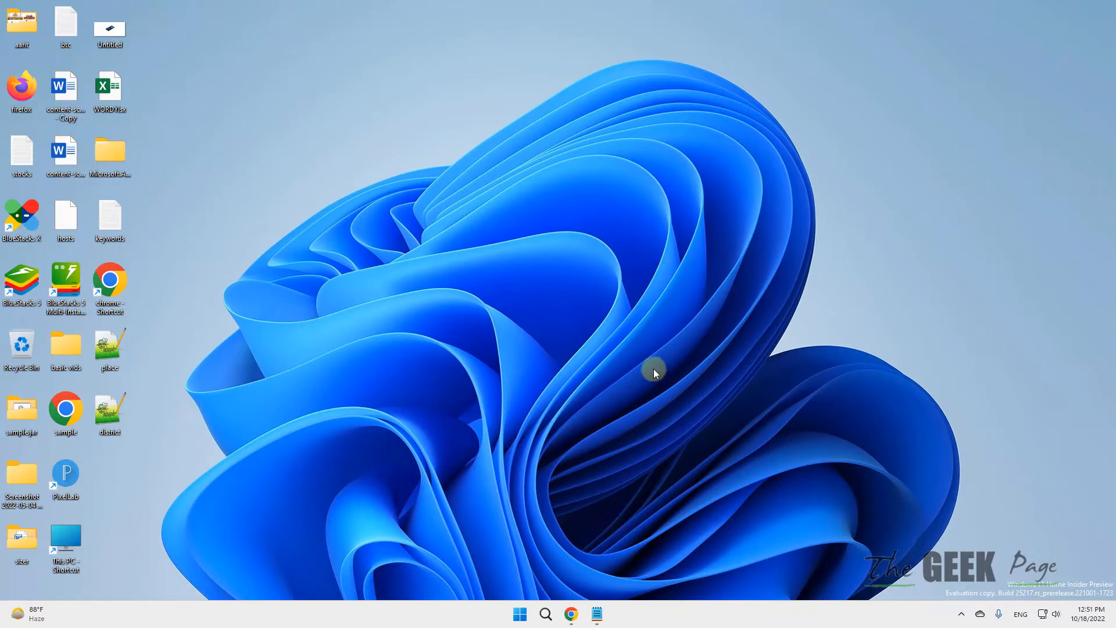
# - Search Windows for 'onedrive' to launch the OneDrive app
pyautogui.click(544, 614)
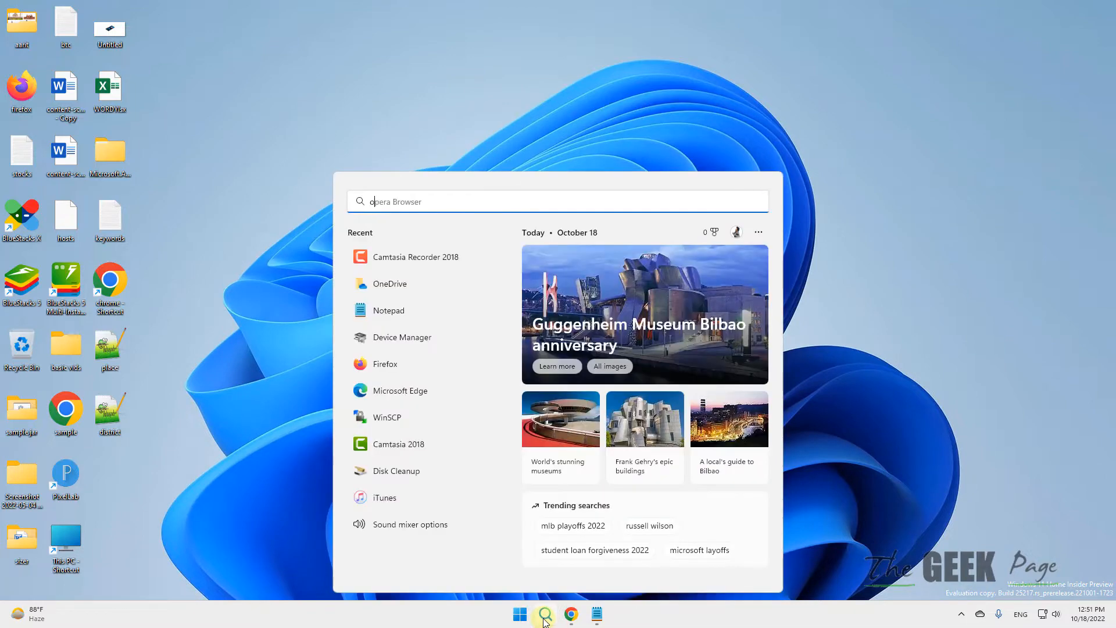
pyautogui.write('onedrive')
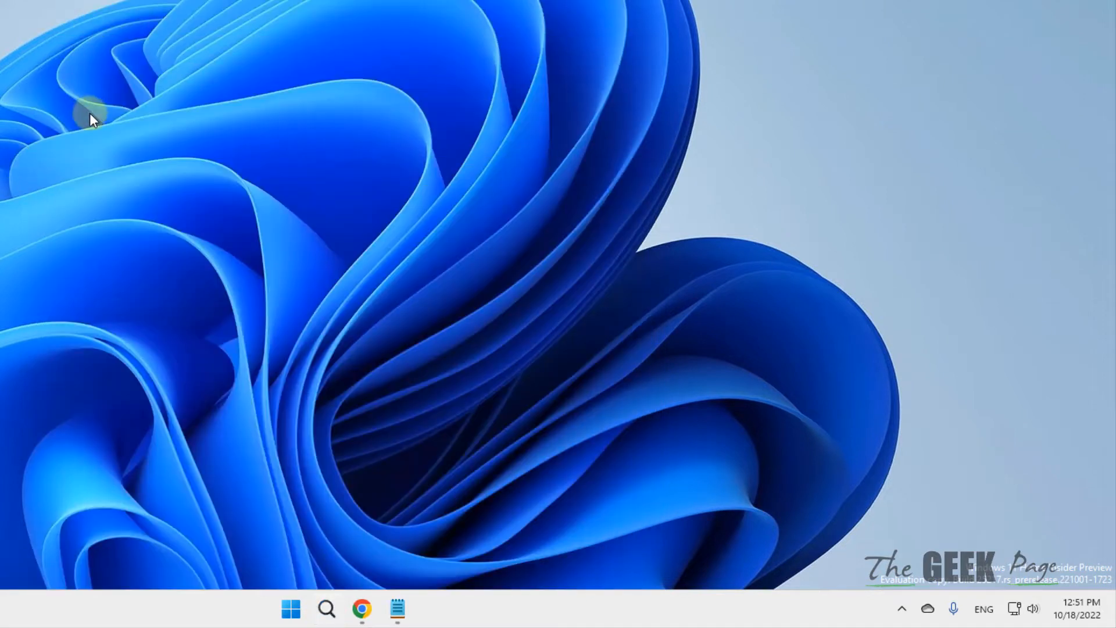
# - Show the OneDrive synced-files panel from the tray and its Help & Settings menu
pyautogui.click(406, 610)
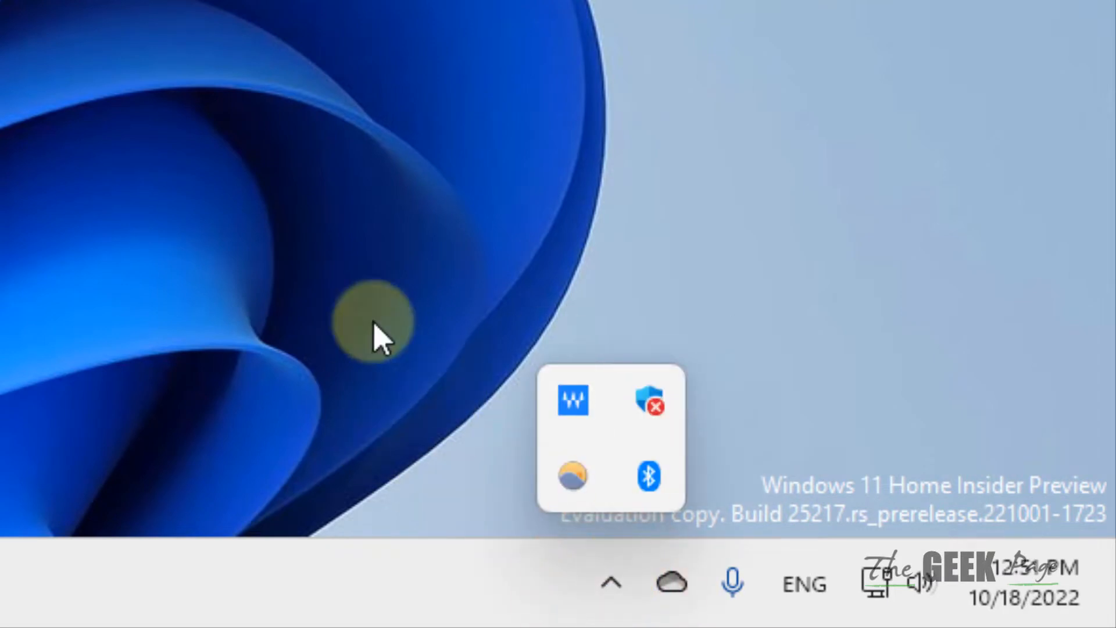
pyautogui.click(865, 606)
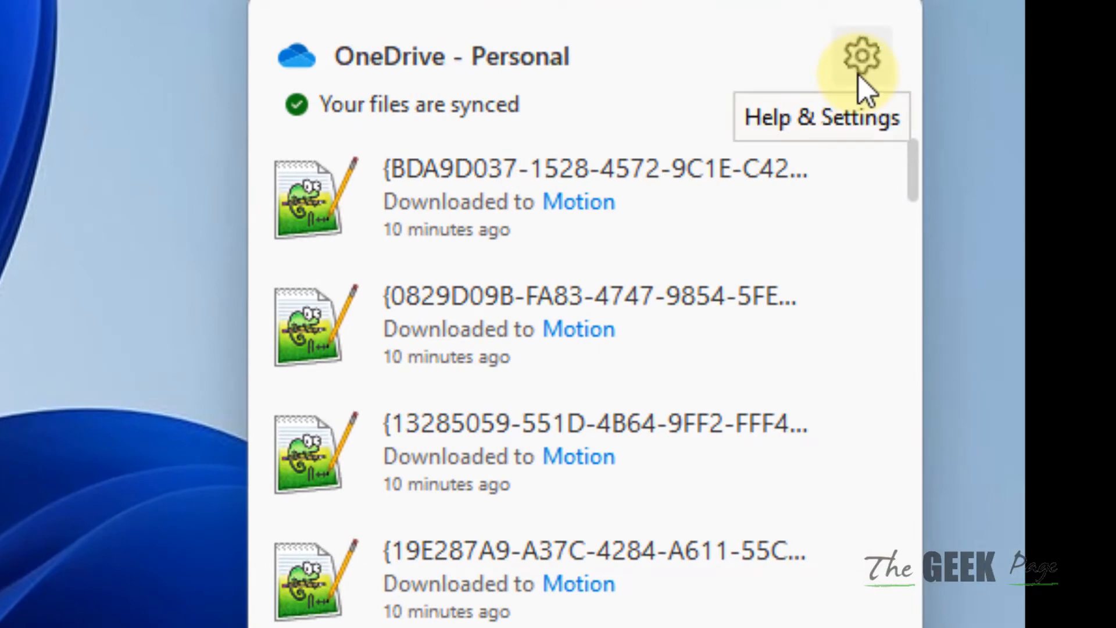
pyautogui.click(862, 55)
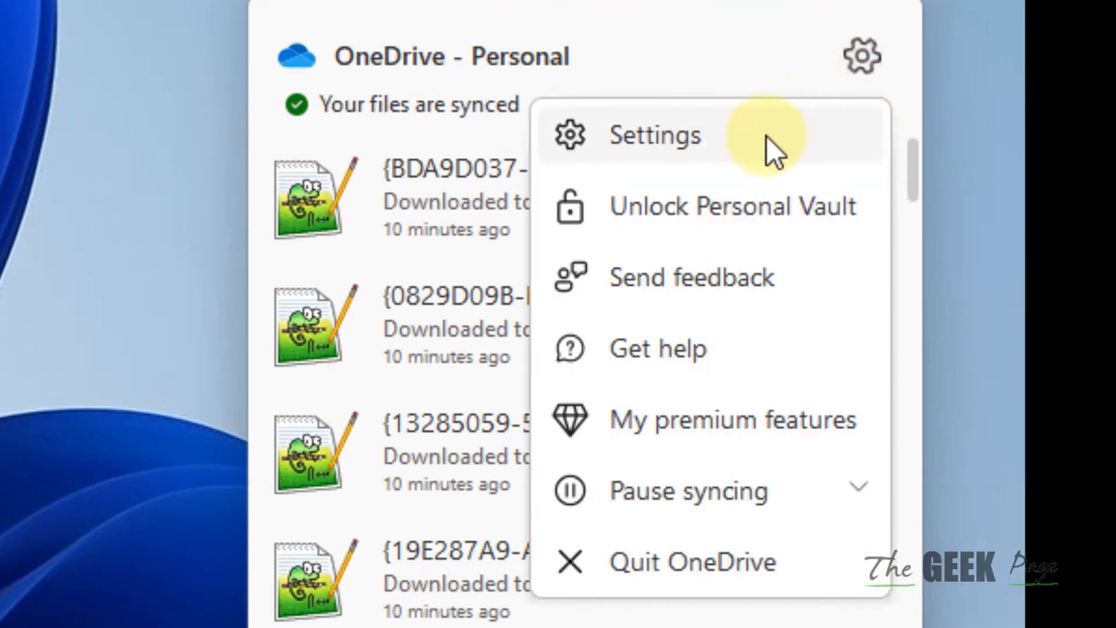
# - Choose 'Download all OneDrive files now', confirm Continue and save the settings with OK
pyautogui.click(653, 135)
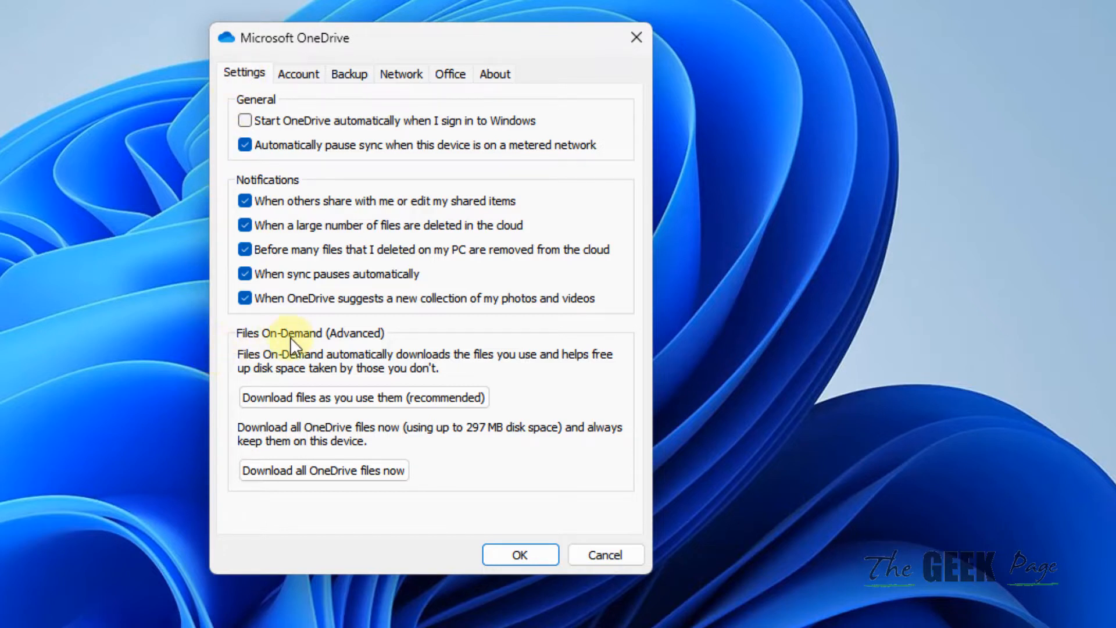
pyautogui.moveTo(255, 455)
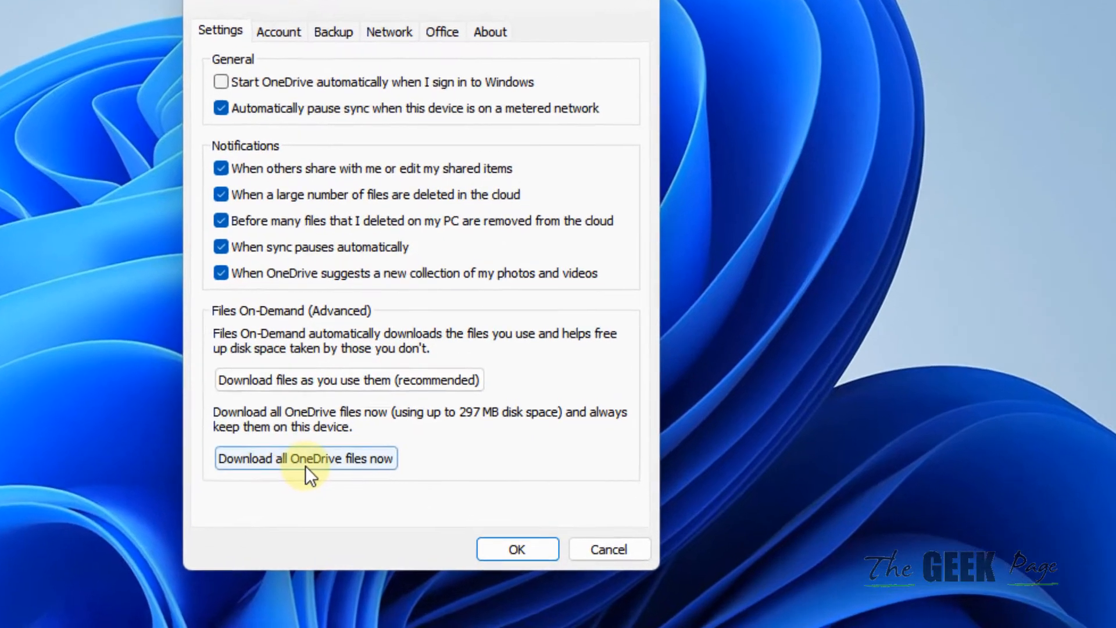
pyautogui.click(306, 458)
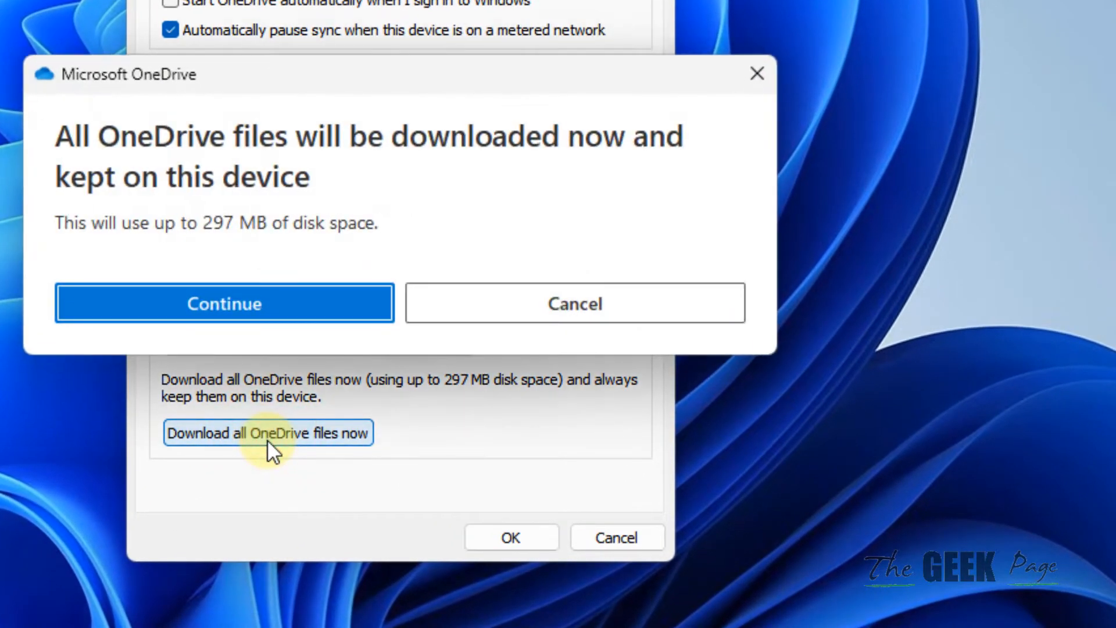
pyautogui.click(573, 302)
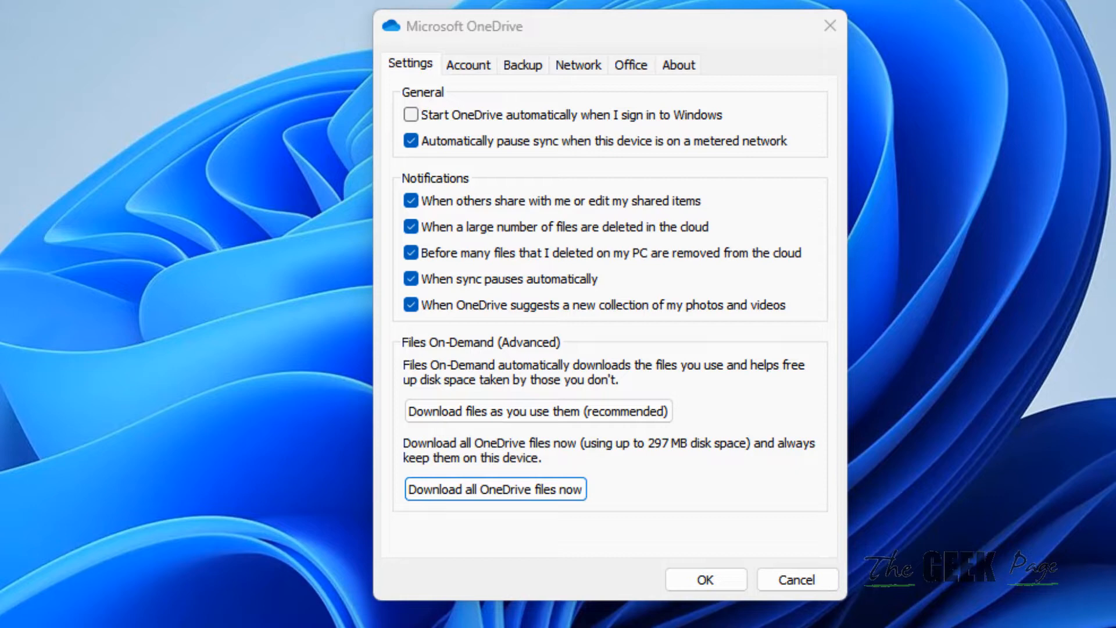
pyautogui.click(704, 579)
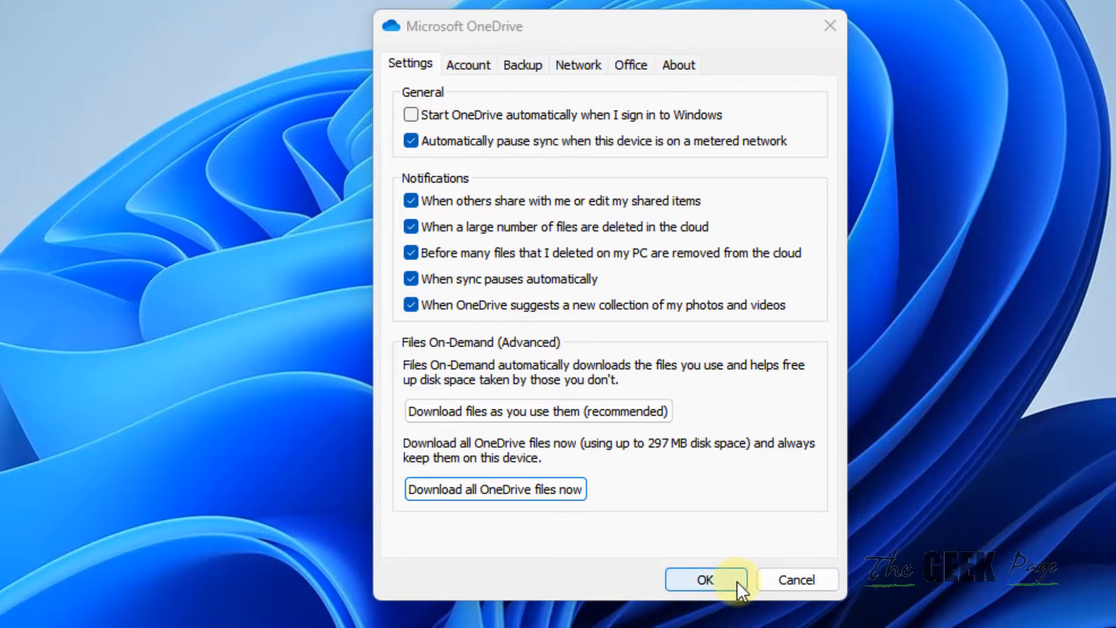
pyautogui.click(705, 580)
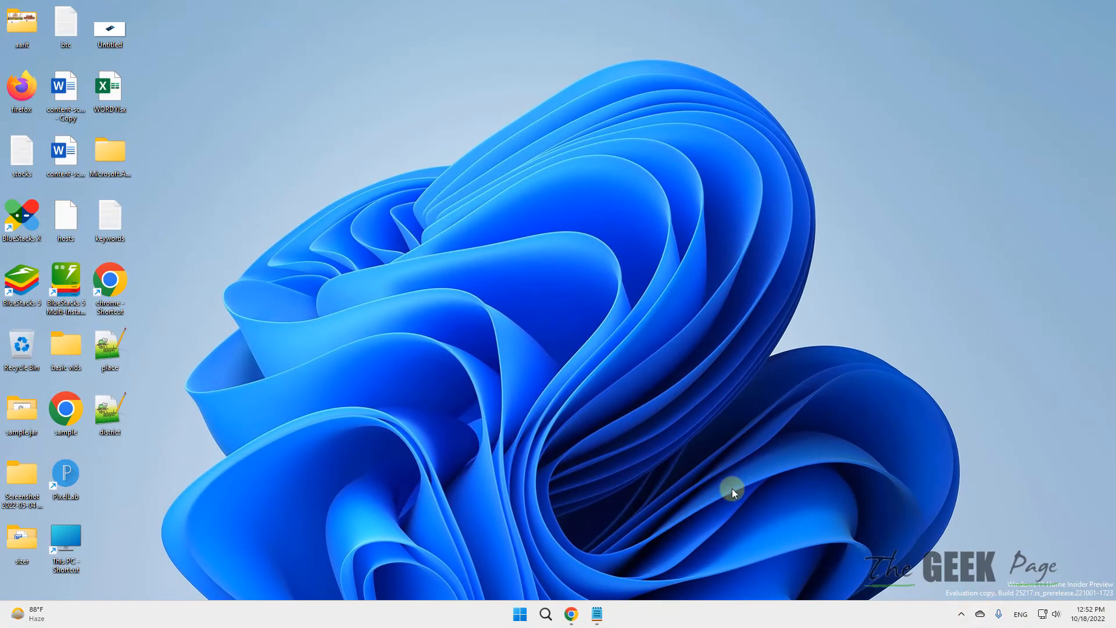
pyautogui.moveTo(547, 614)
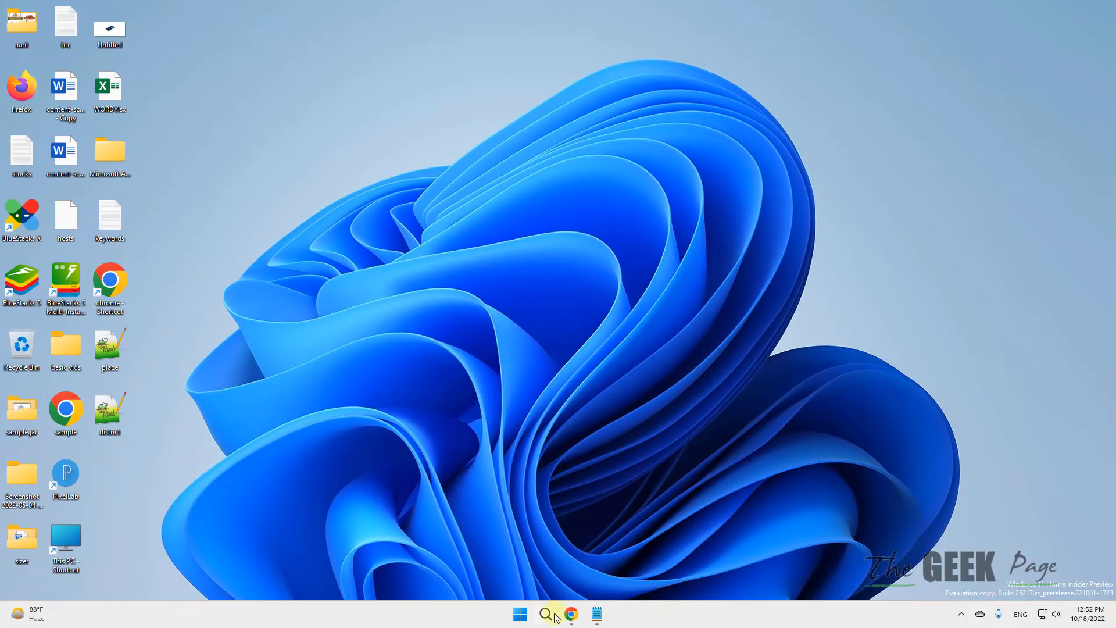
# - Reopen OneDrive Settings on the general page showing the Files On-Demand options
pyautogui.click(979, 614)
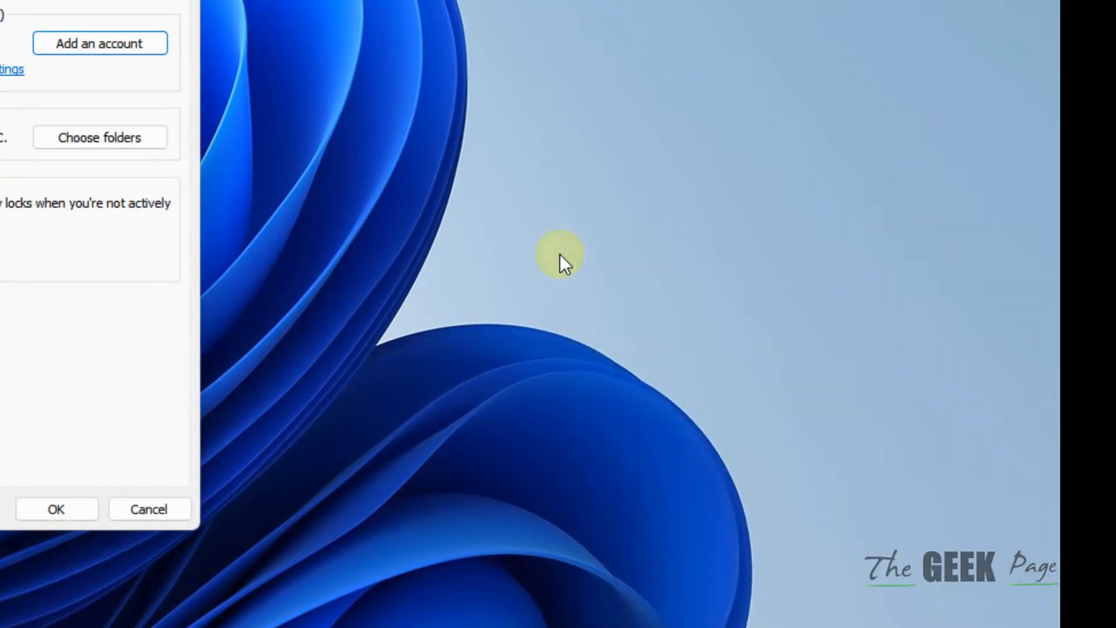
pyautogui.click(142, 85)
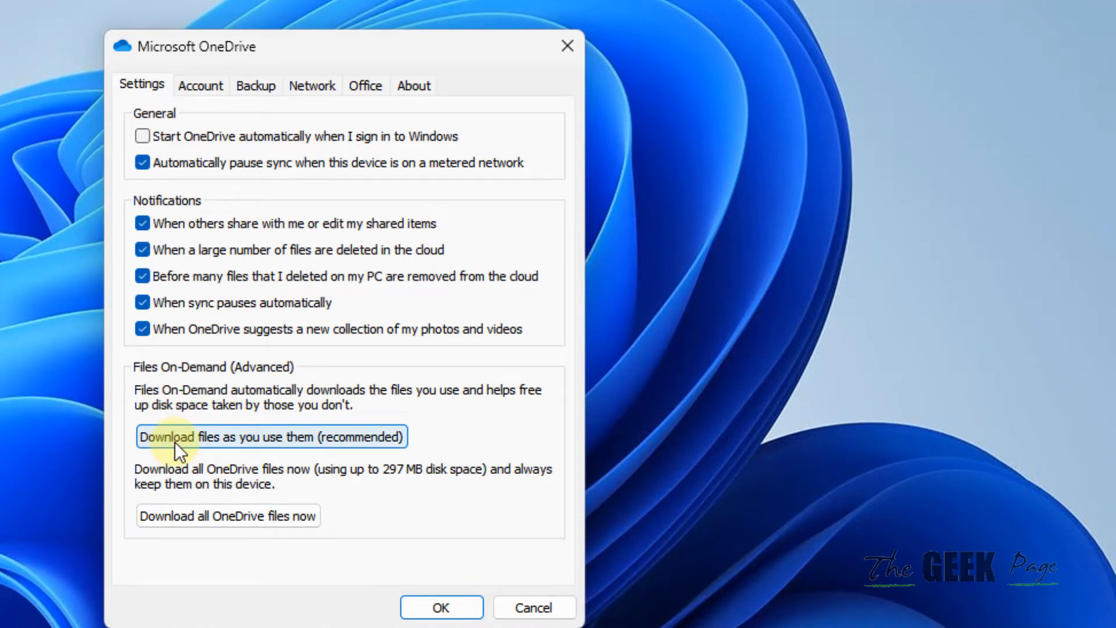
pyautogui.moveTo(141, 373)
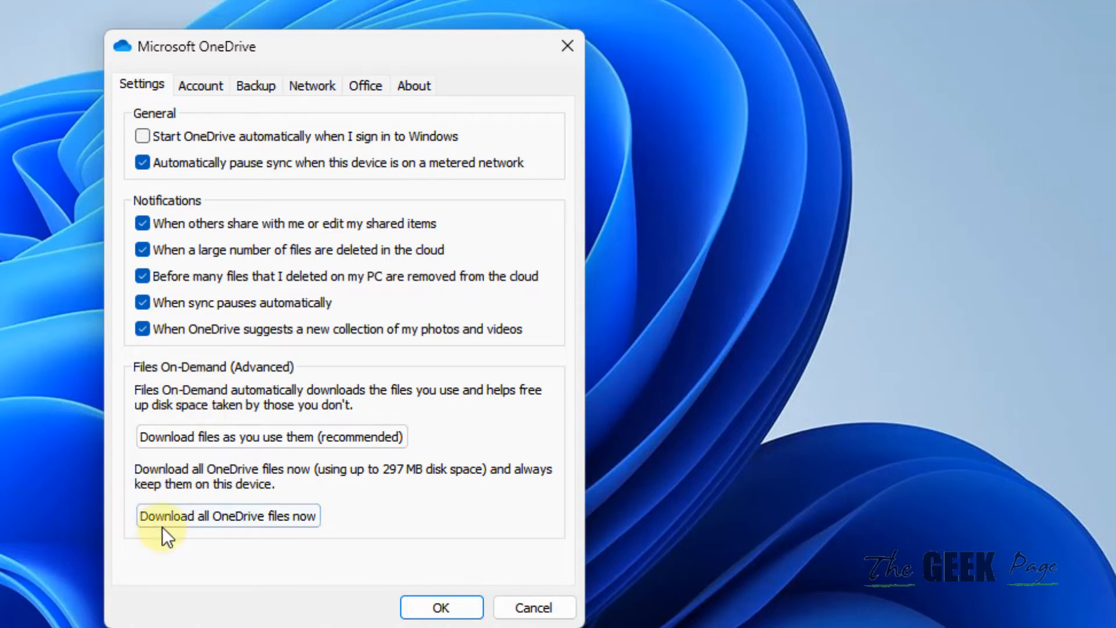
pyautogui.moveTo(176, 495)
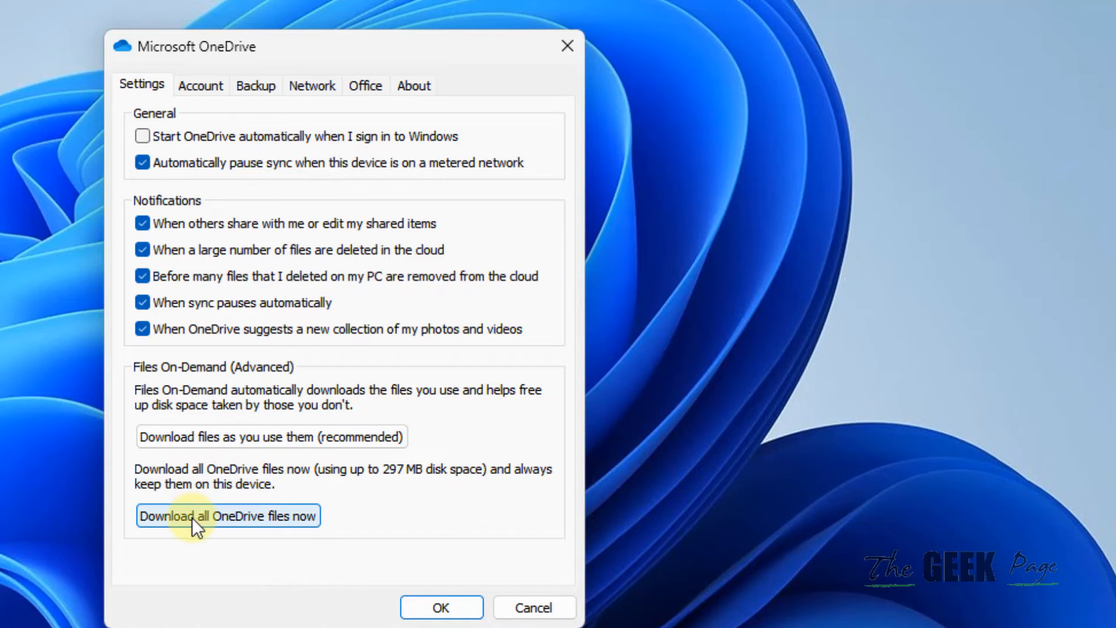
# - Request 'Download all OneDrive files now' again, bringing up the 297 MB confirmation prompt
pyautogui.click(271, 436)
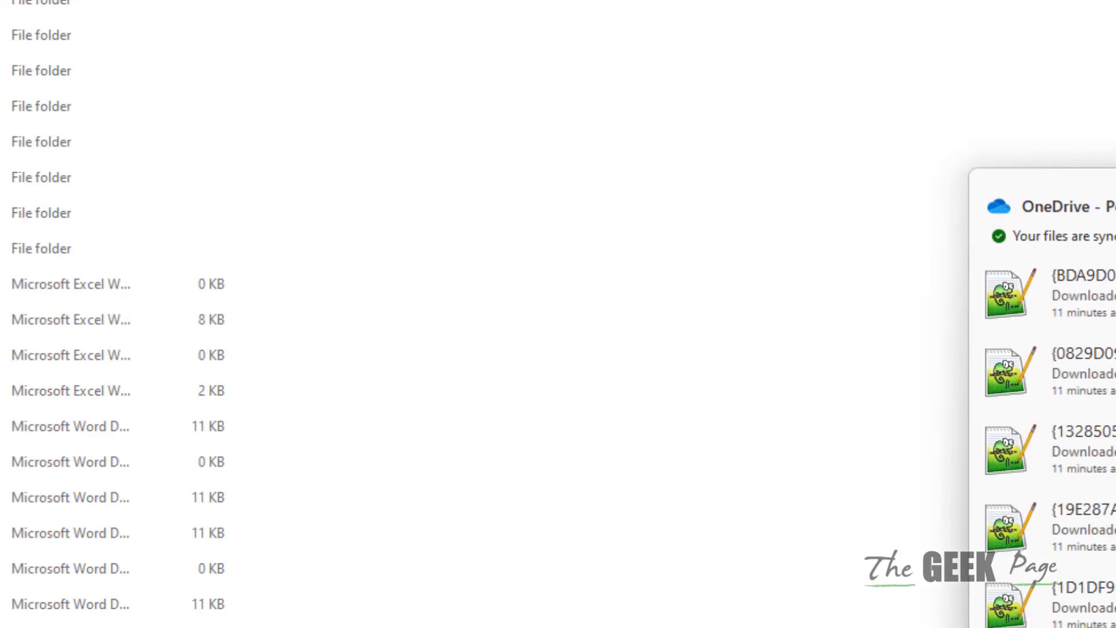
pyautogui.click(200, 84)
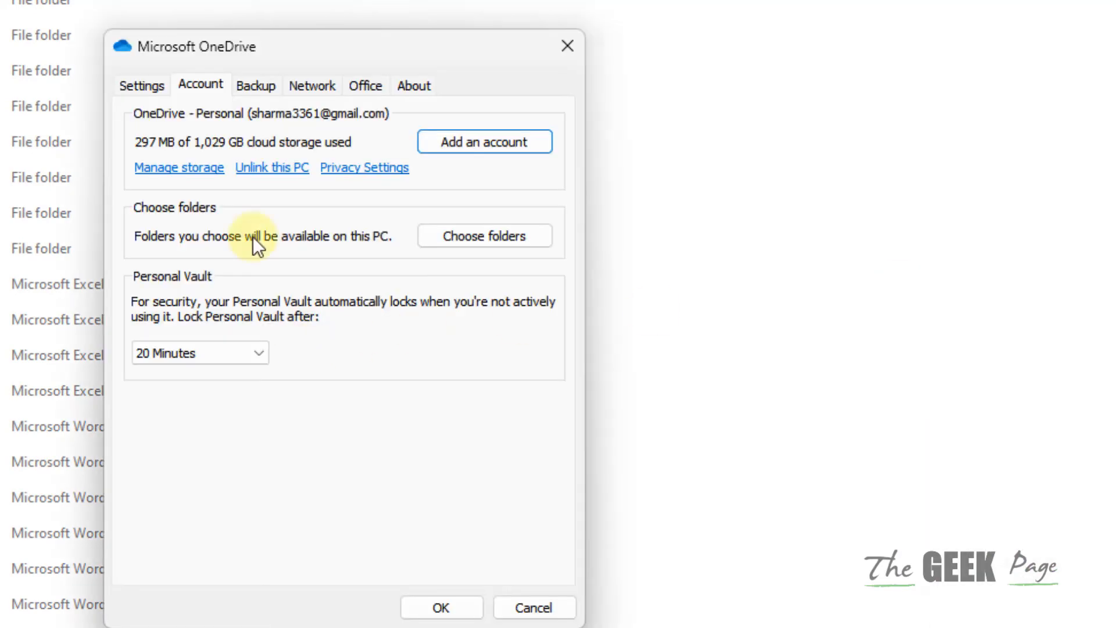
pyautogui.click(227, 516)
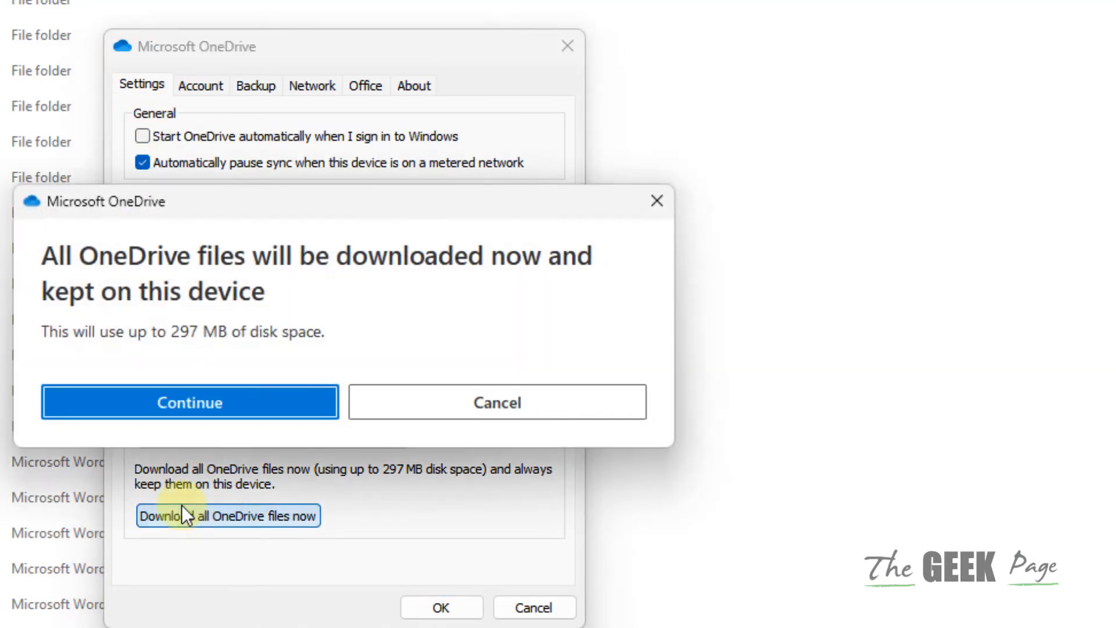